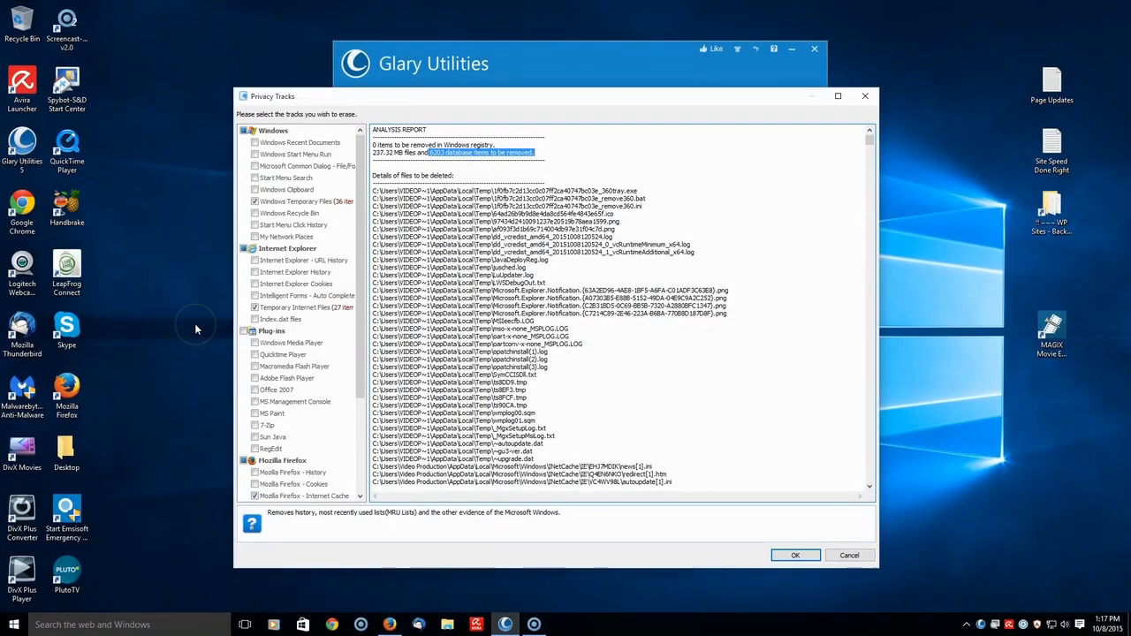
mouse_move(193, 278)
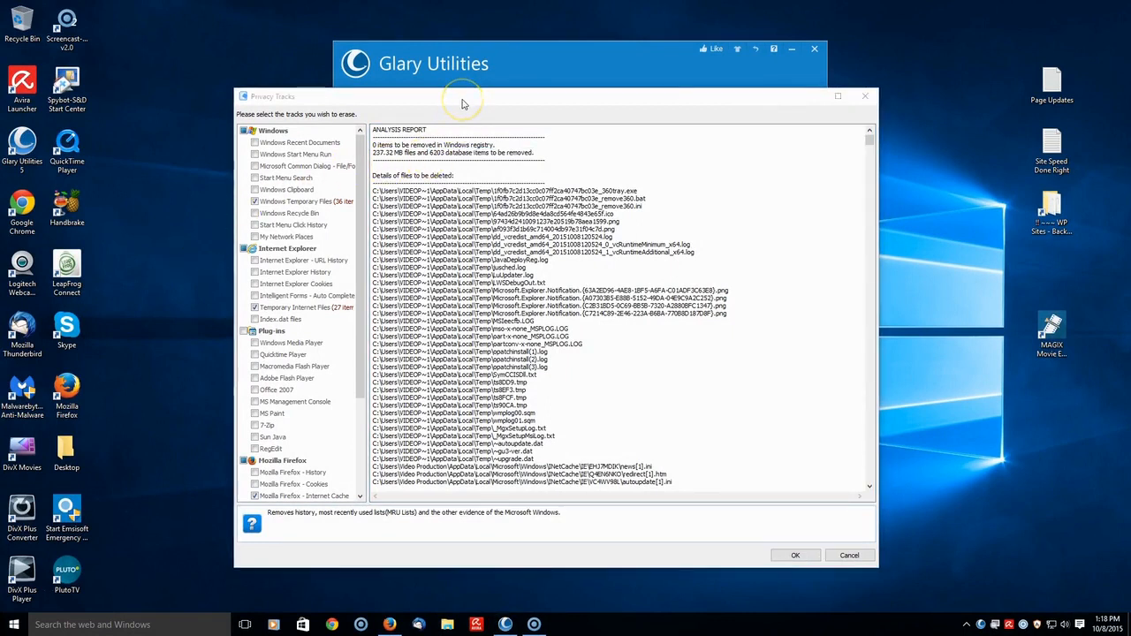
mouse_move(463, 104)
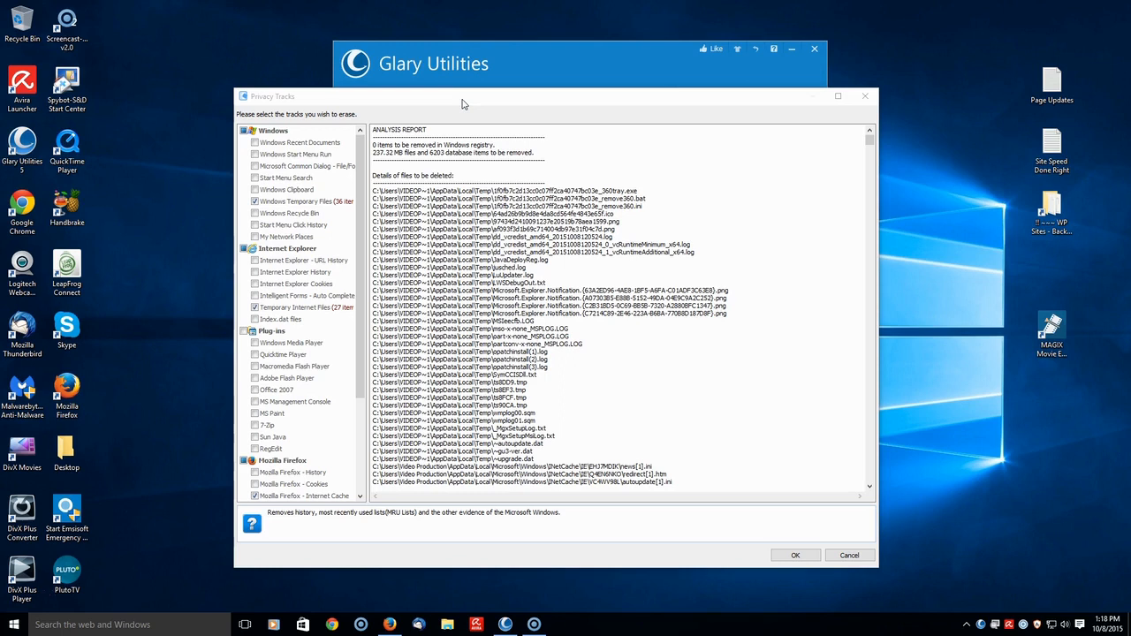
mouse_move(414, 110)
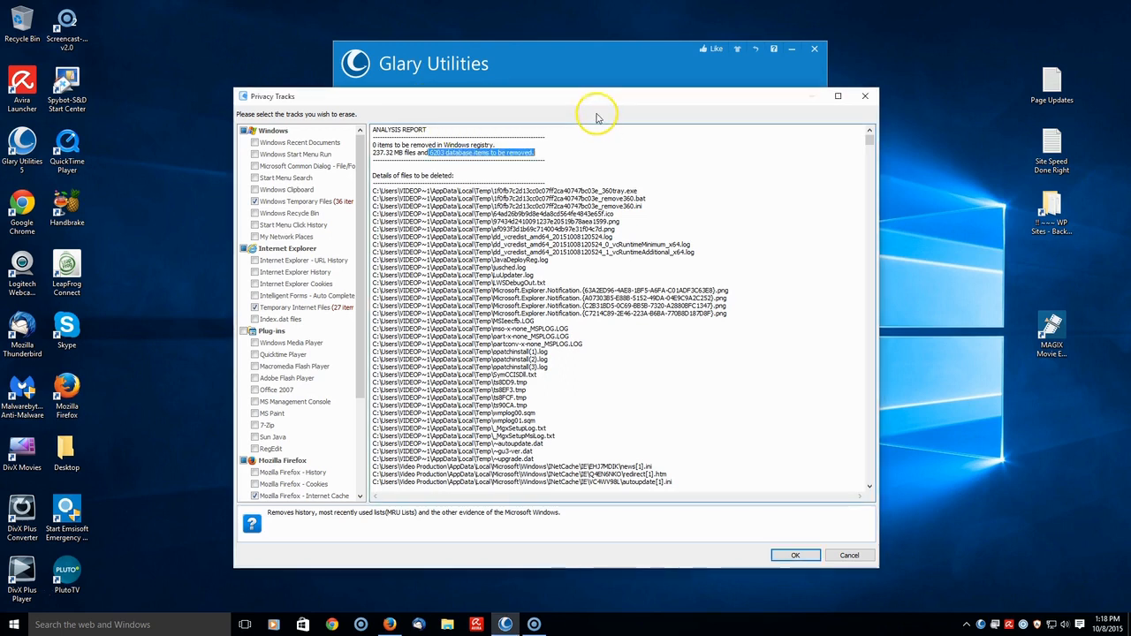
mouse_move(582, 155)
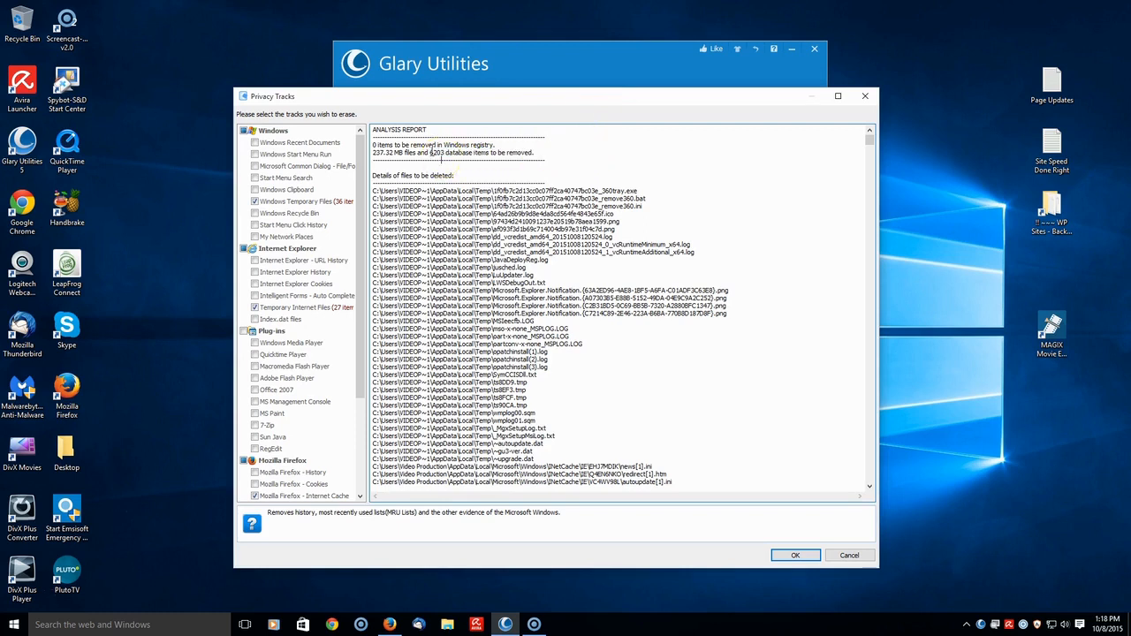
Highlight the database item count and entries in the Privacy Tracks analysis report.
drag(374, 152, 535, 152)
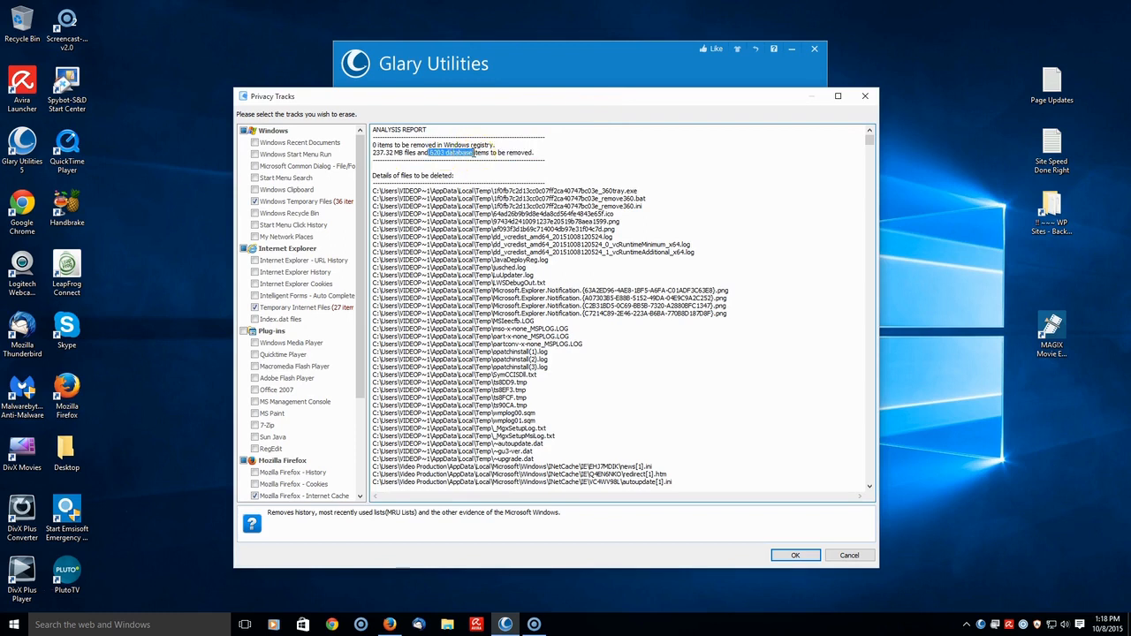
mouse_move(445, 70)
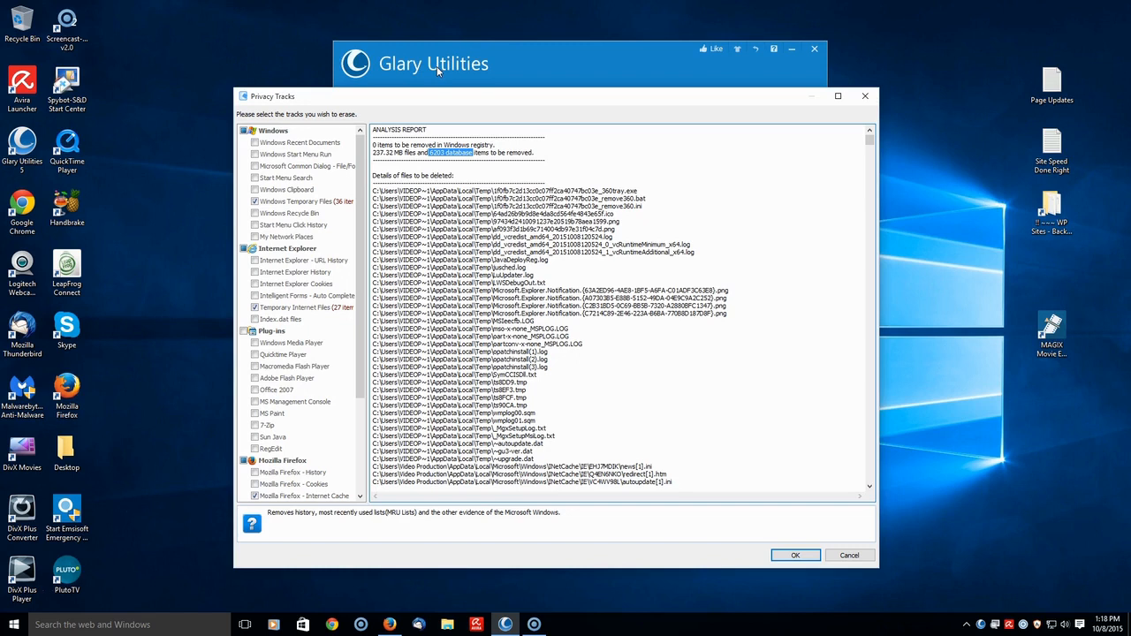
mouse_move(538, 104)
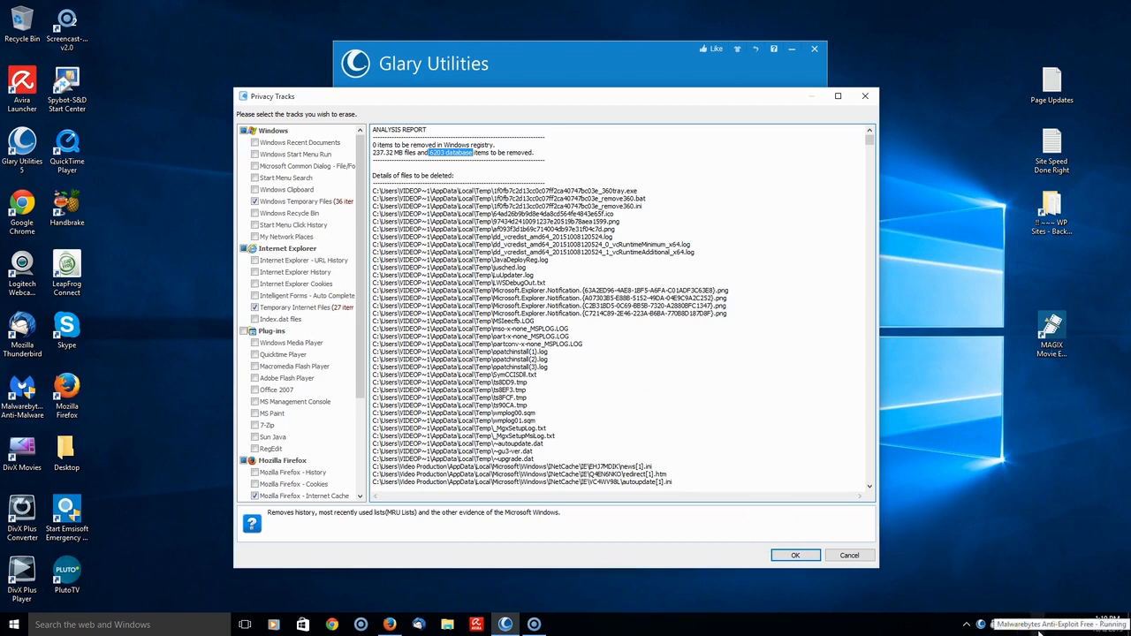
mouse_move(1038, 603)
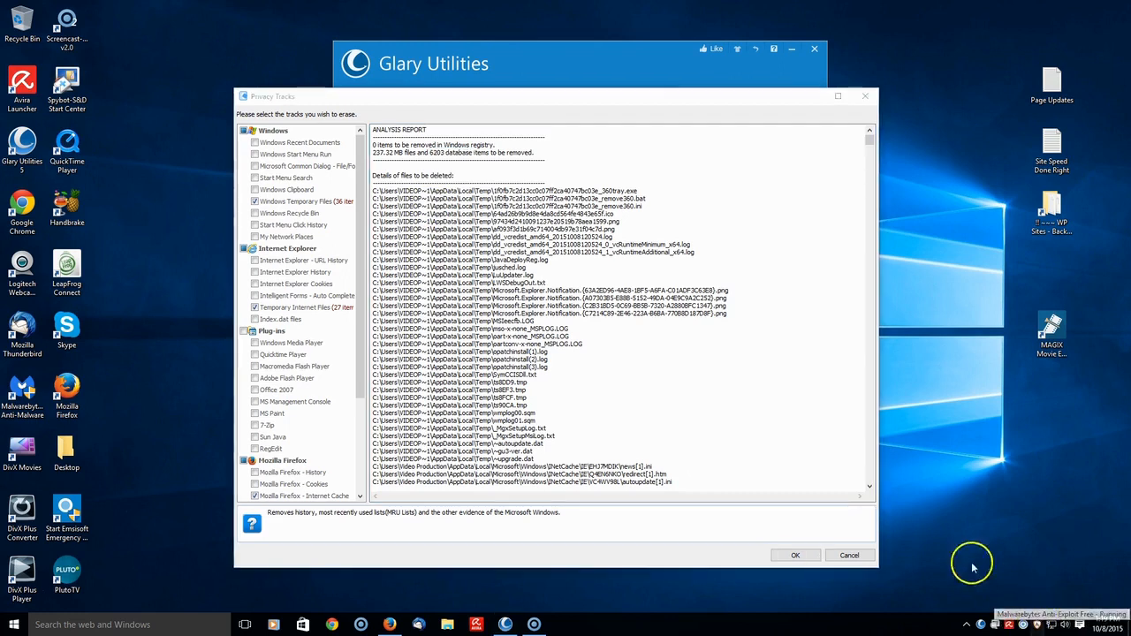
mouse_move(522, 260)
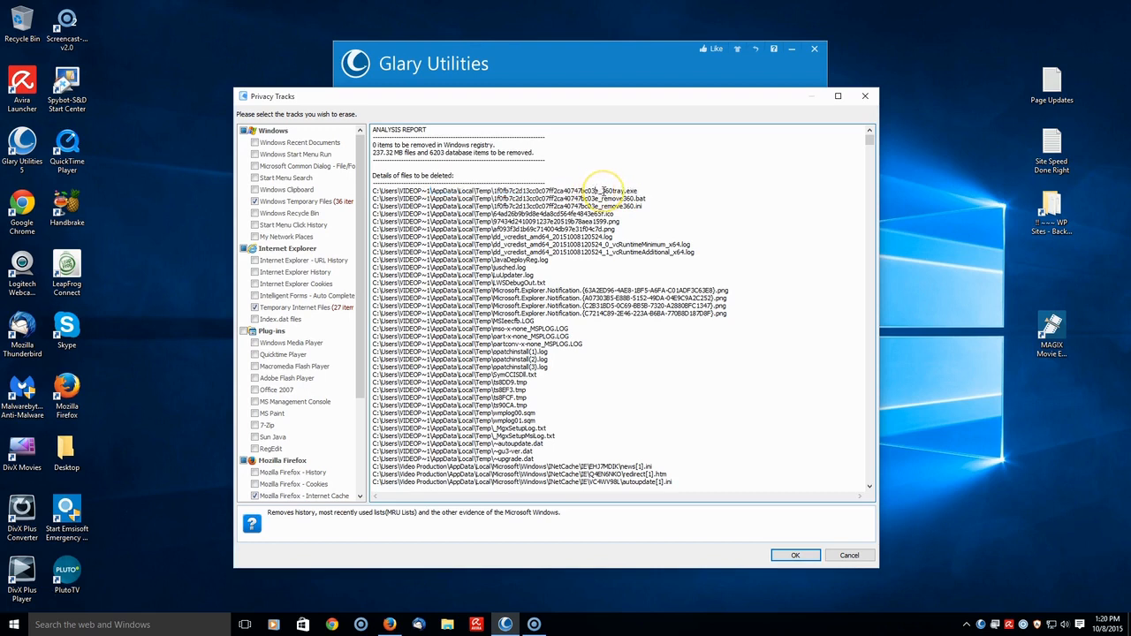
double_click(614, 191)
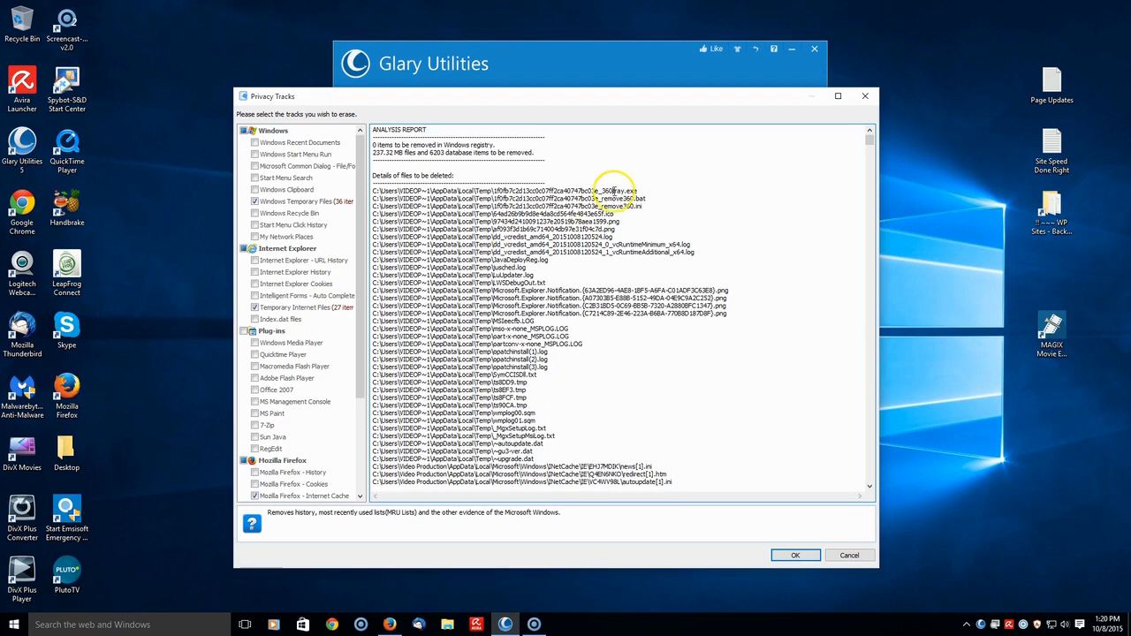
double_click(630, 191)
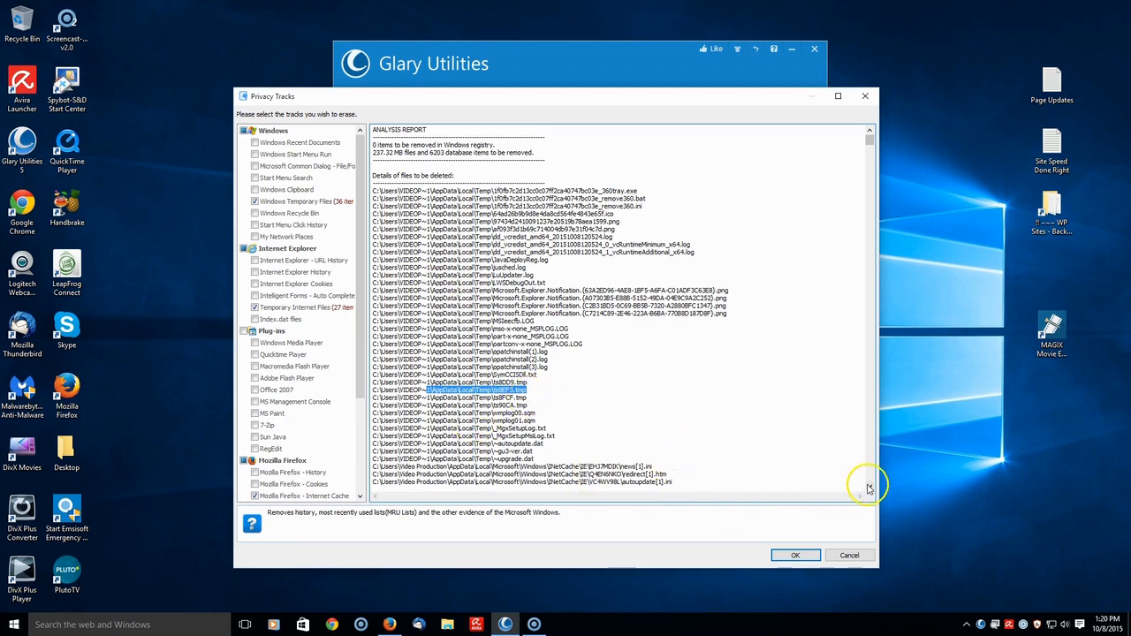
Scroll through the report's file list, then close the Privacy Tracks window.
scroll(down, 3)
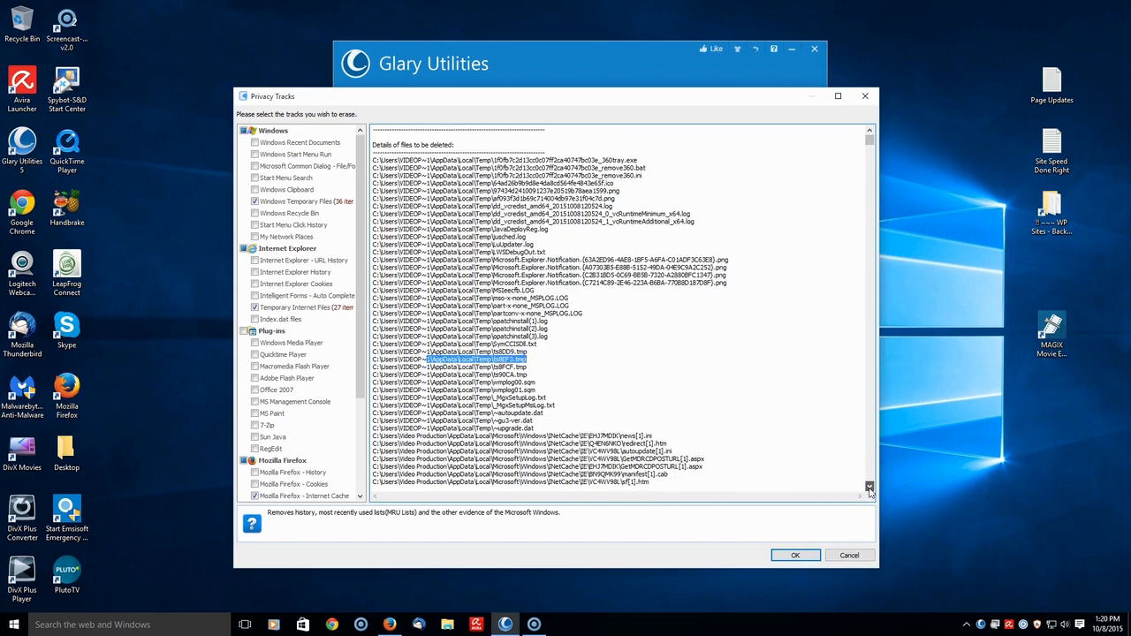
scroll(down, 3)
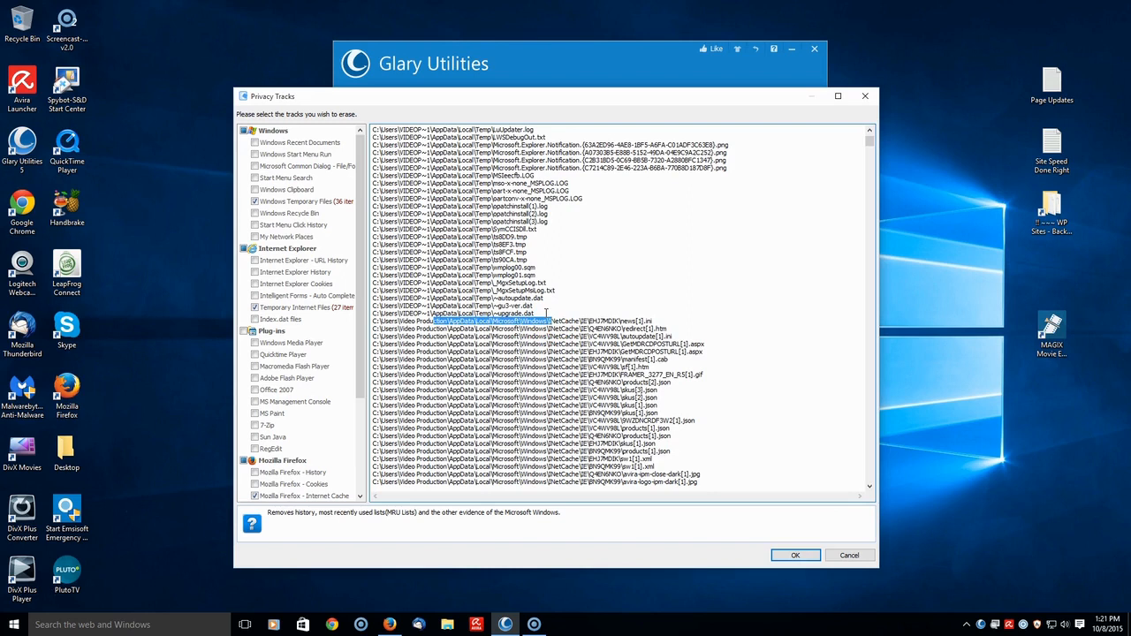
mouse_move(582, 333)
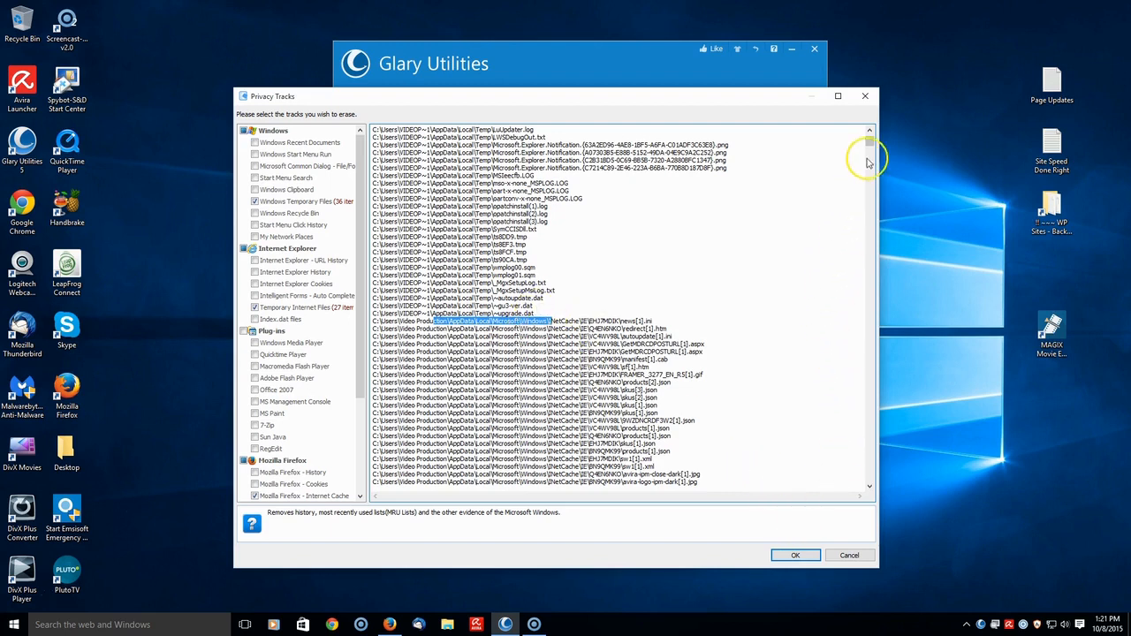
scroll(down, 3)
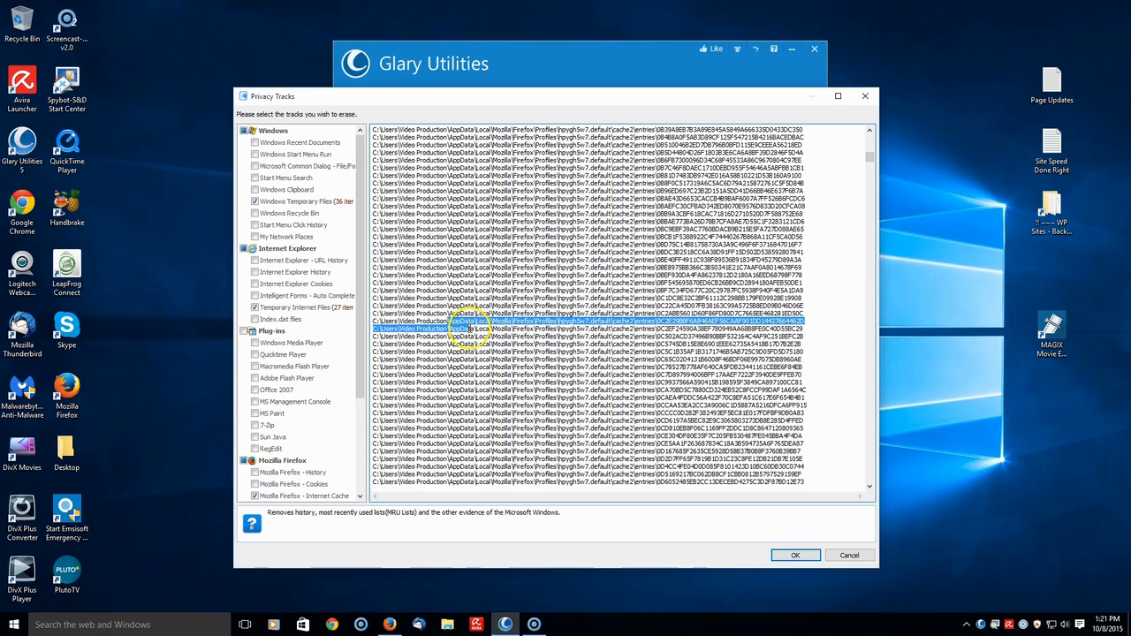
mouse_move(838, 316)
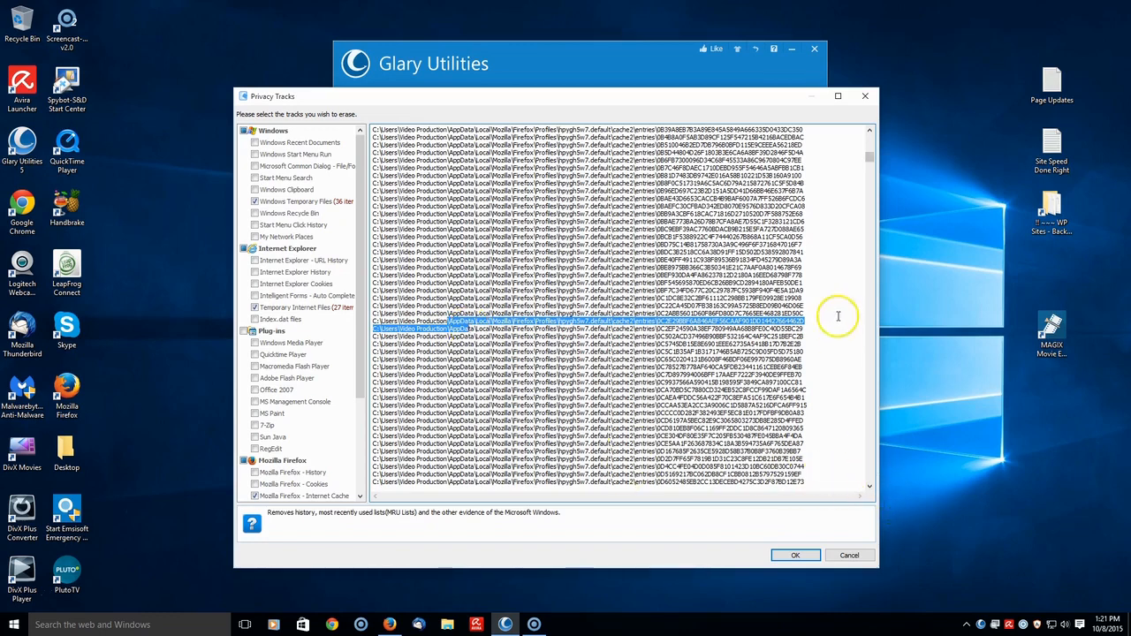
scroll(down, 3)
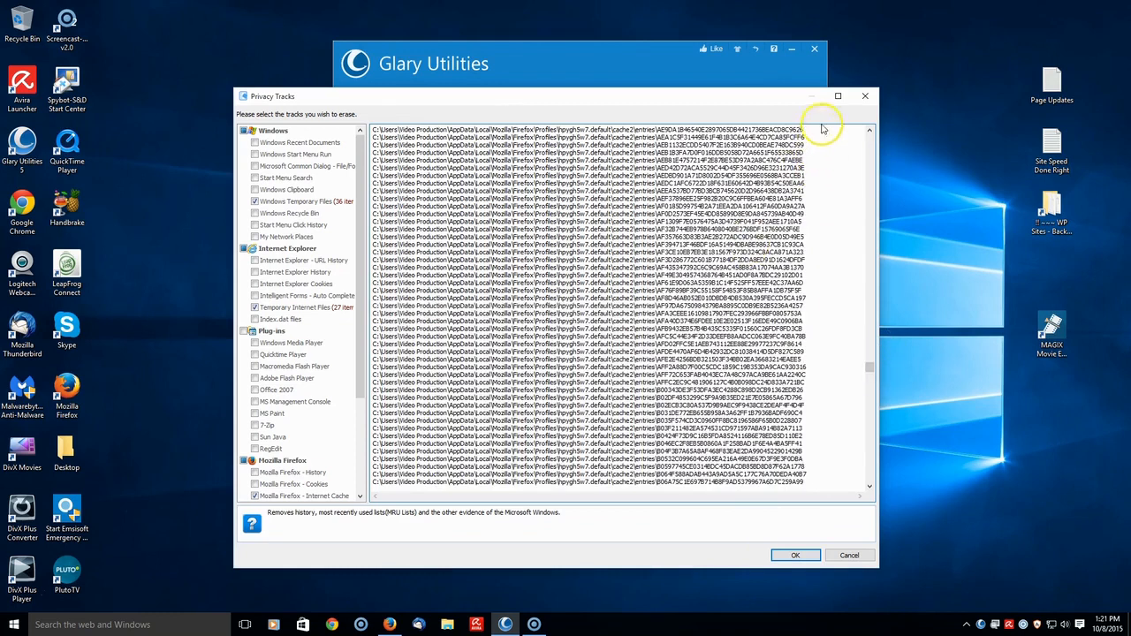
click(796, 555)
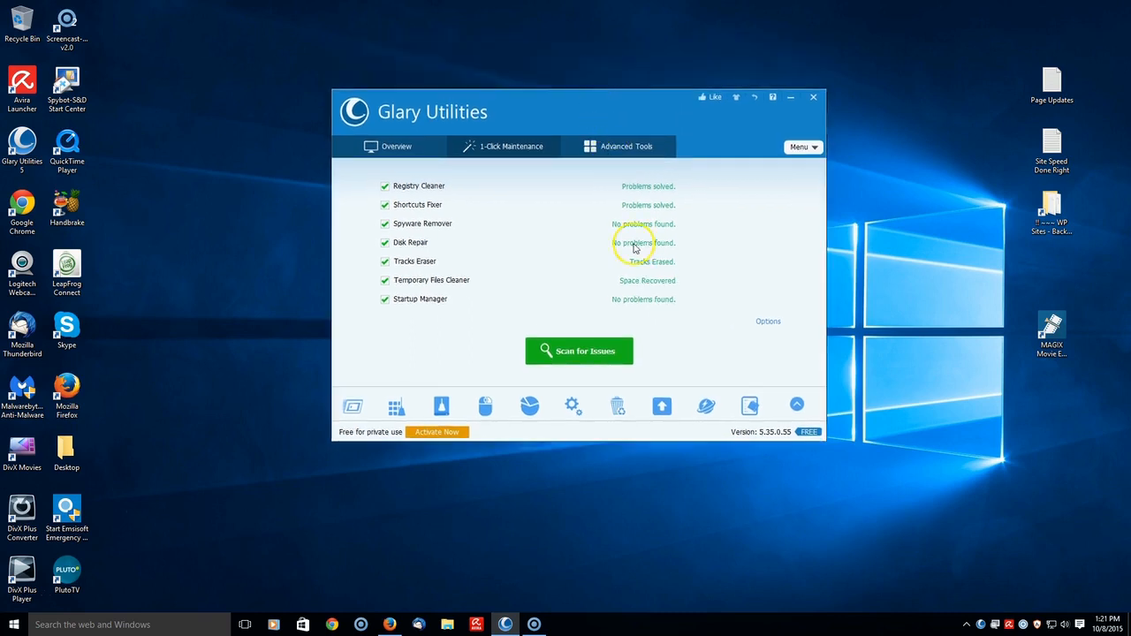
mouse_move(347, 196)
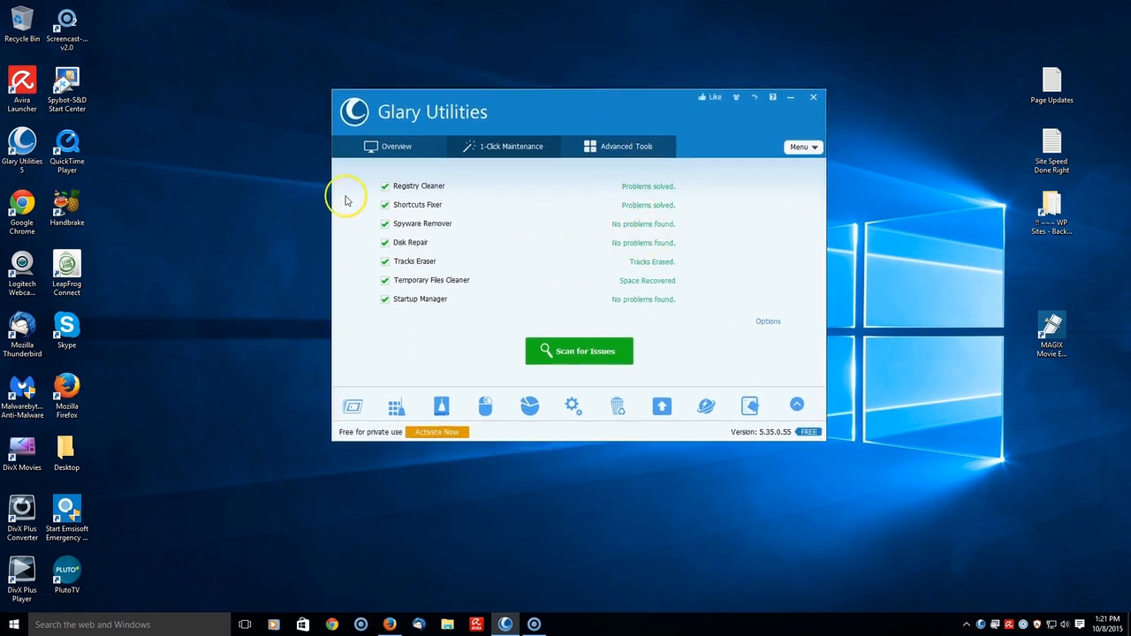
mouse_move(369, 242)
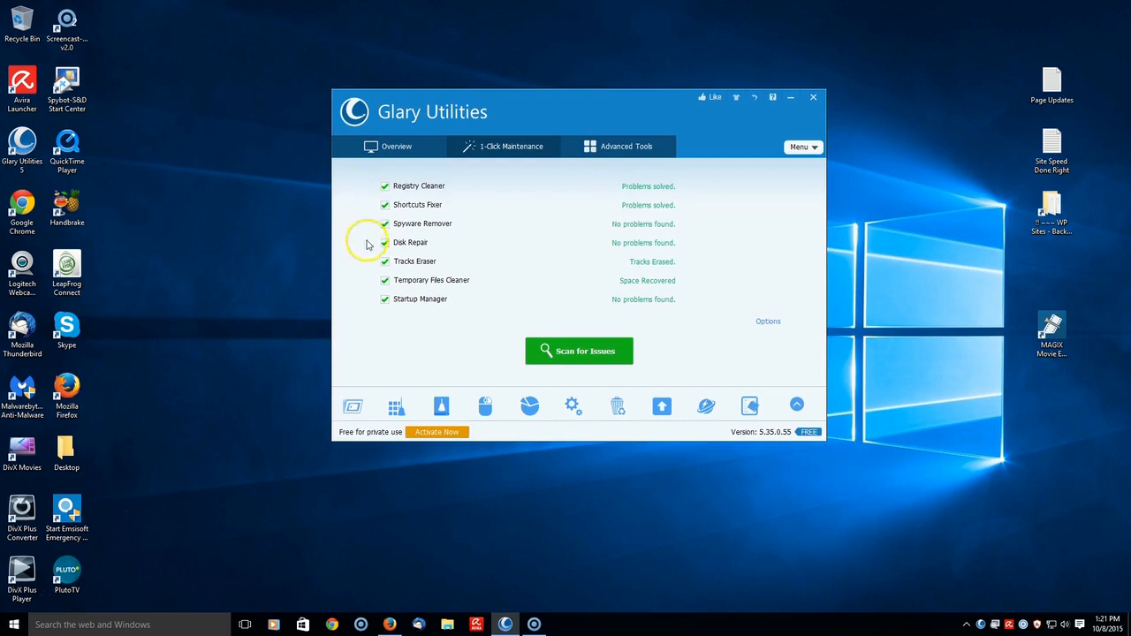
mouse_move(371, 267)
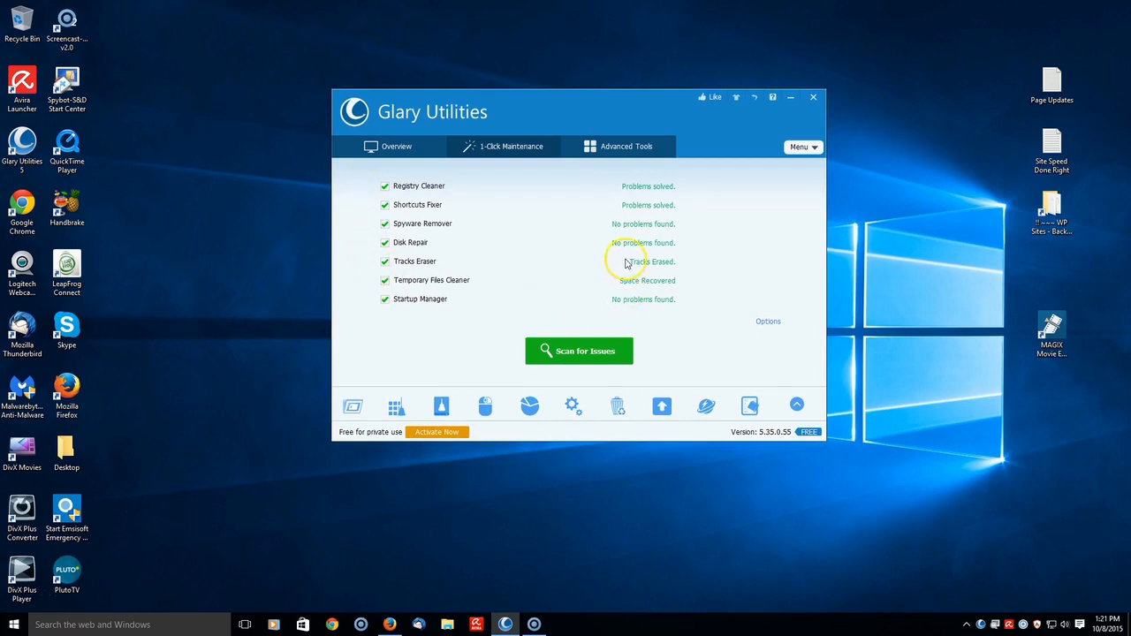
mouse_move(627, 262)
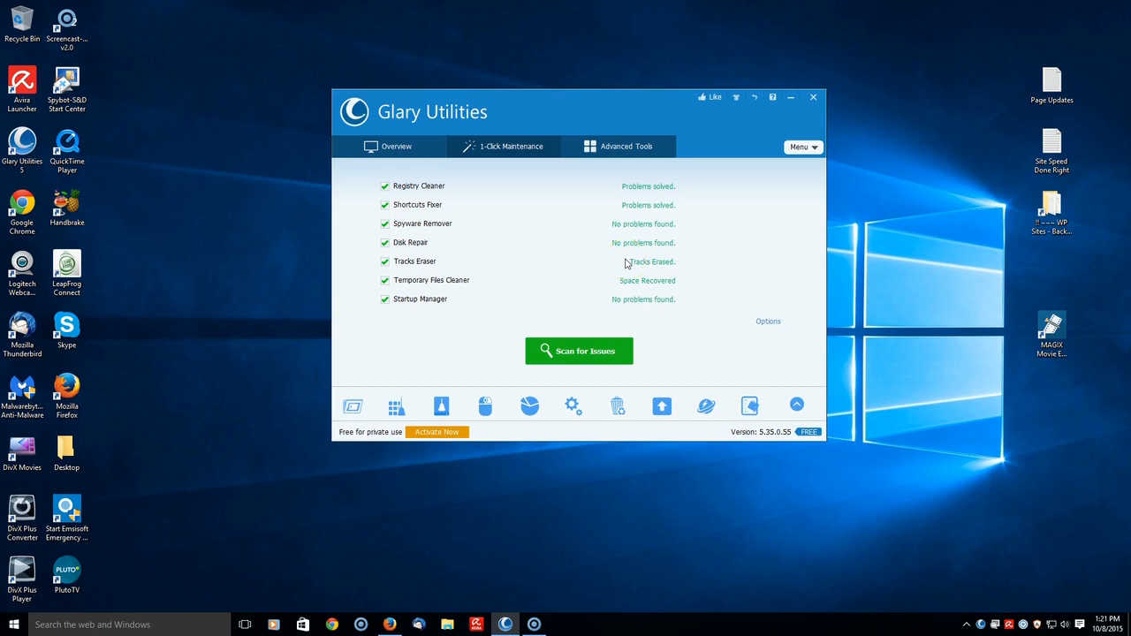
mouse_move(465, 172)
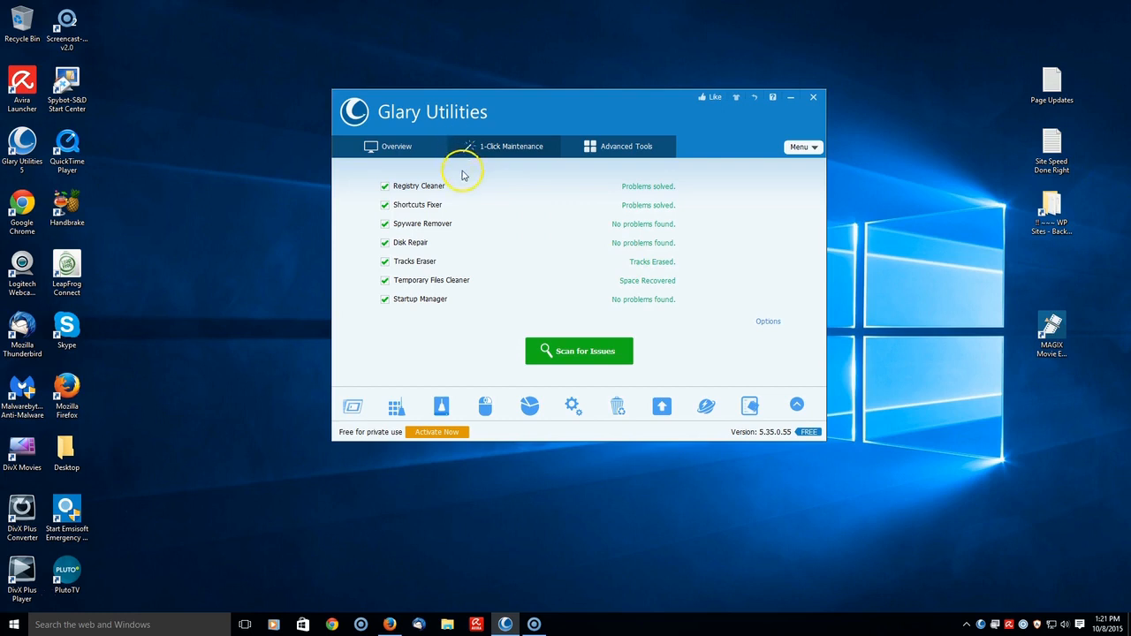
mouse_move(430, 120)
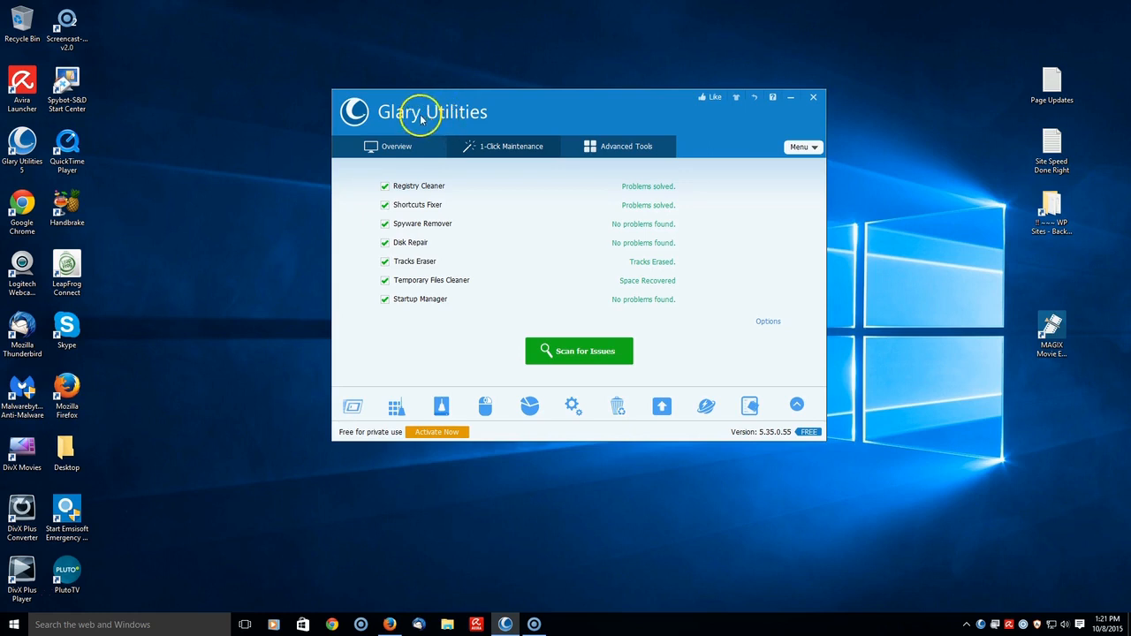
mouse_move(561, 254)
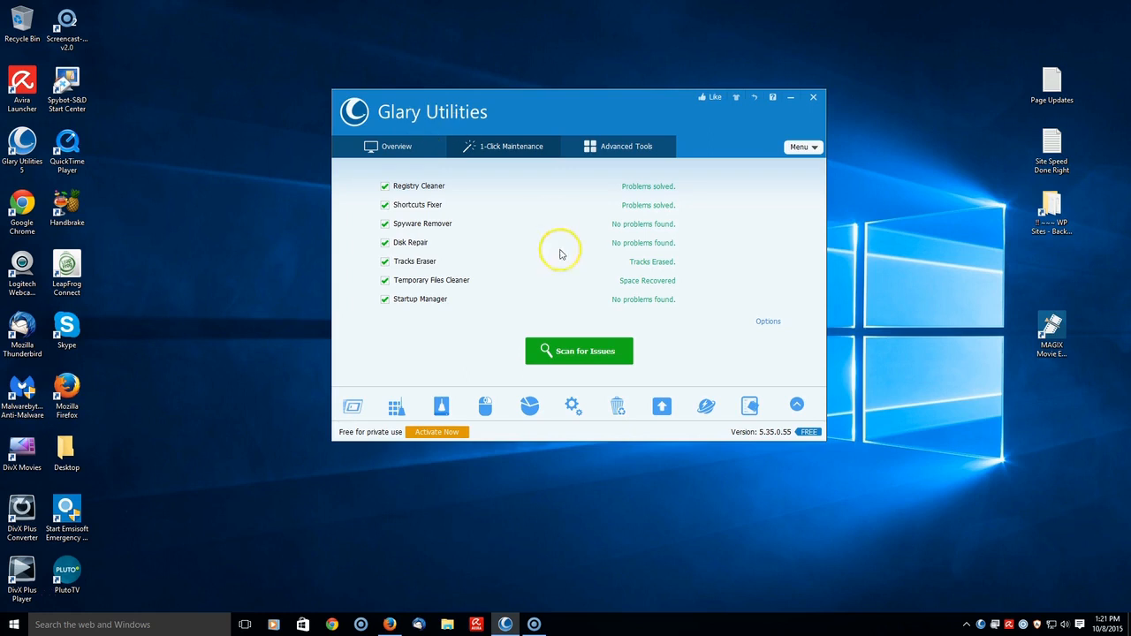
mouse_move(568, 122)
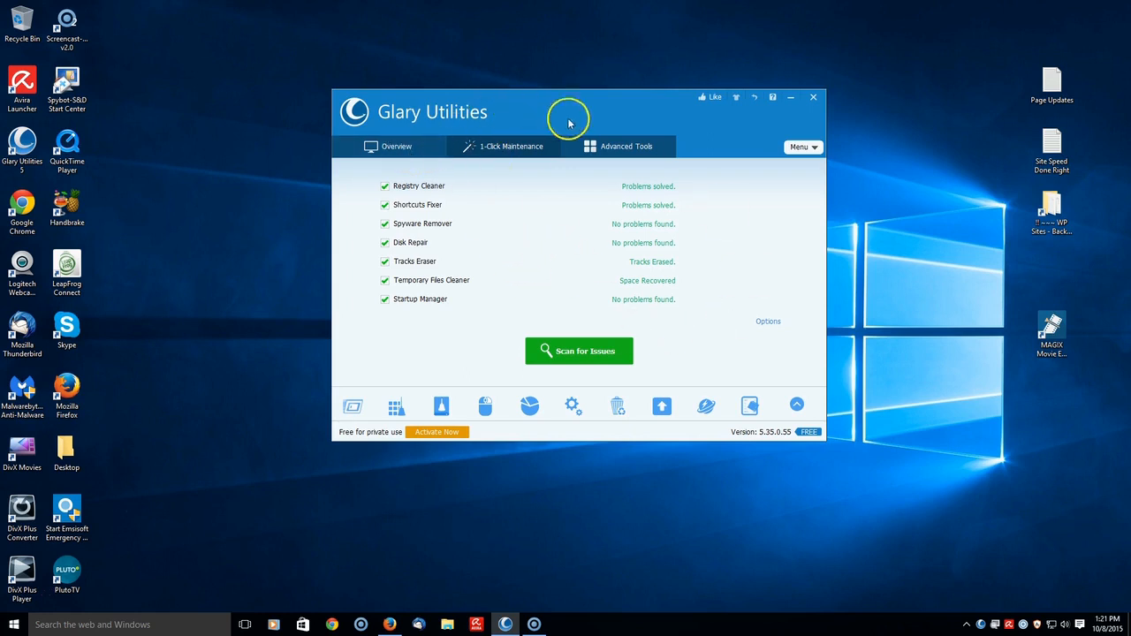
mouse_move(616, 151)
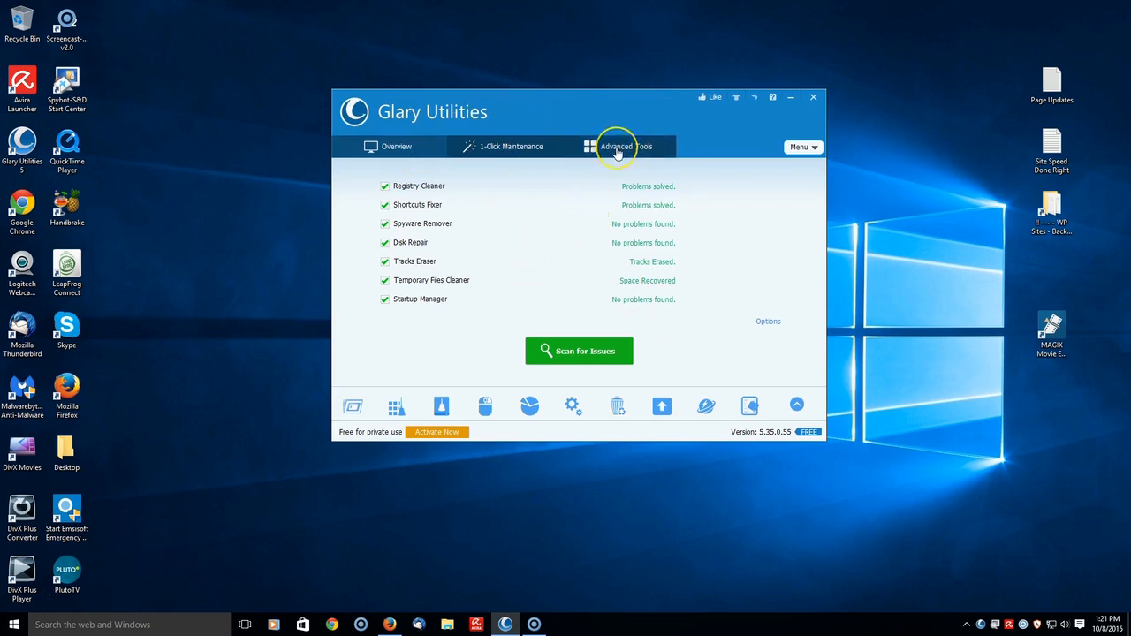
Switch to the Advanced Tools tab listing Startup Manager, Disk Defrag and Registry Defrag.
click(618, 145)
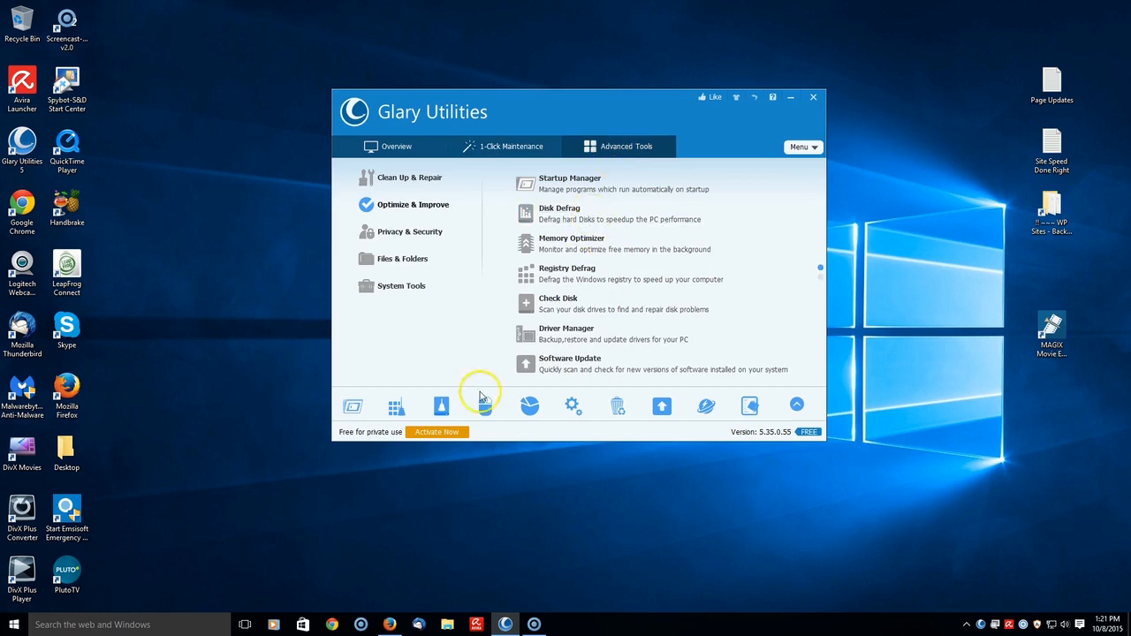
mouse_move(257, 532)
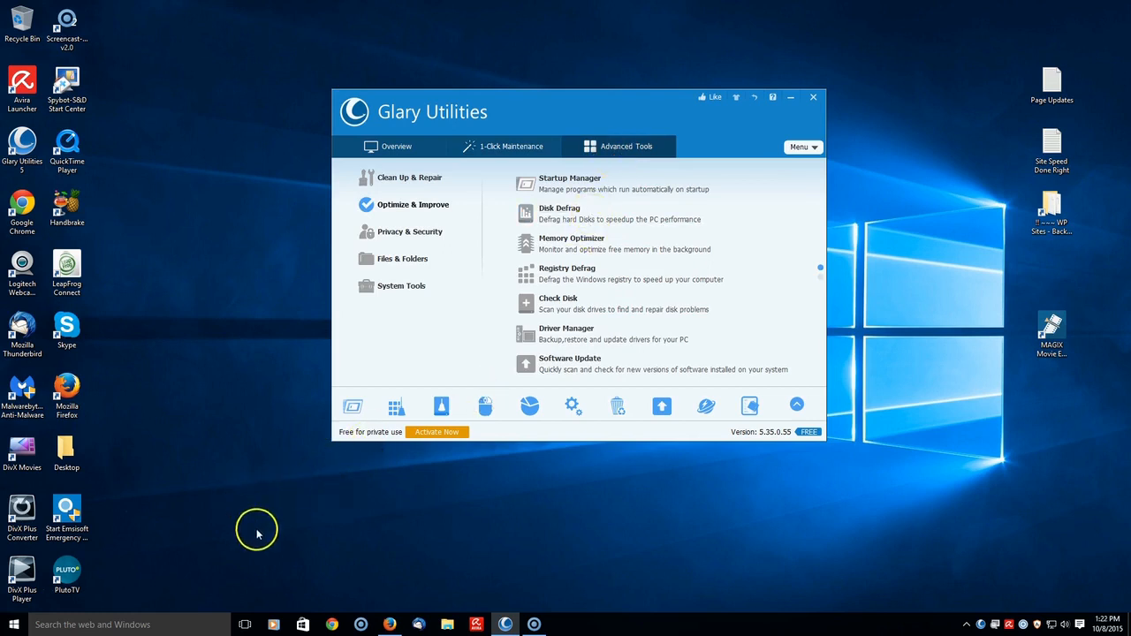
mouse_move(499, 583)
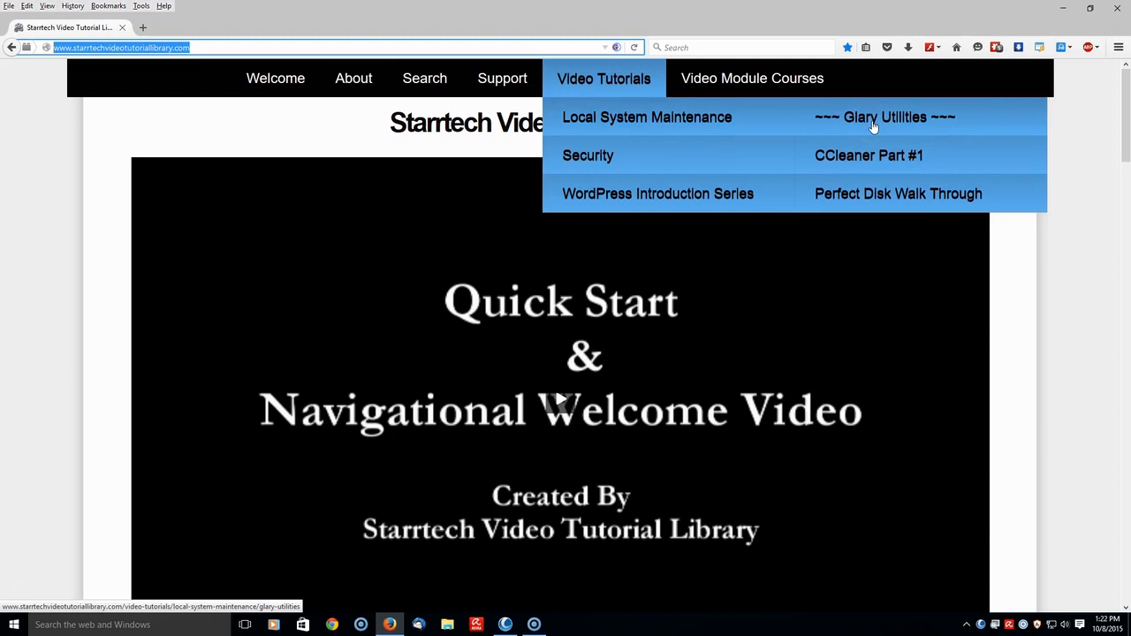
Open the Glary Utilities – Comprehensive Advanced Series page and scroll to Modules #1 and #2.
click(884, 117)
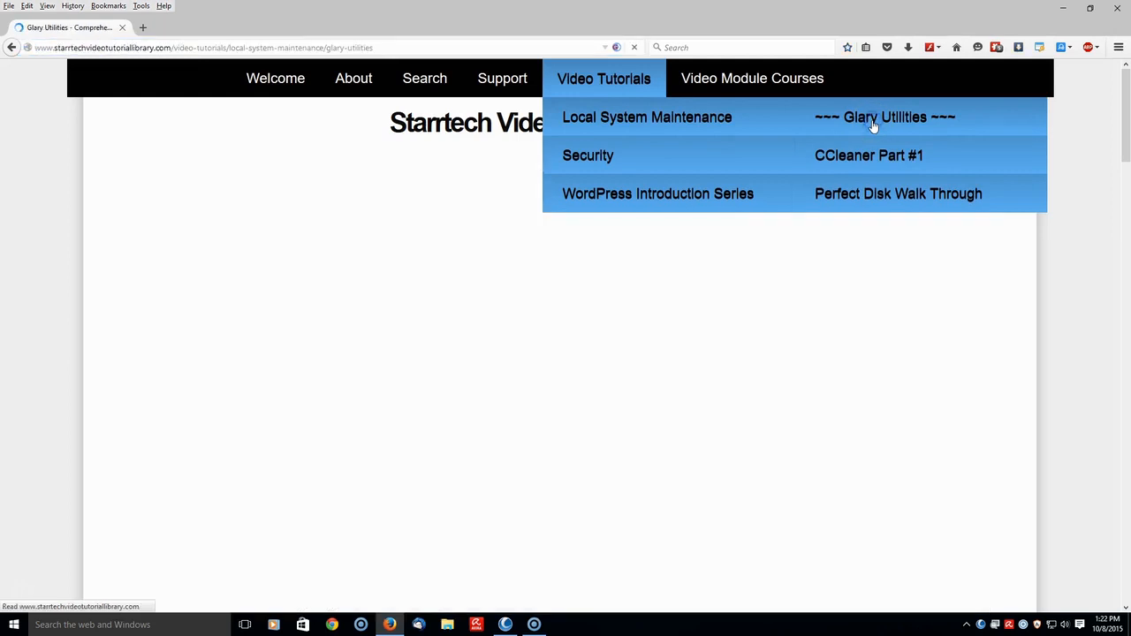
click(891, 117)
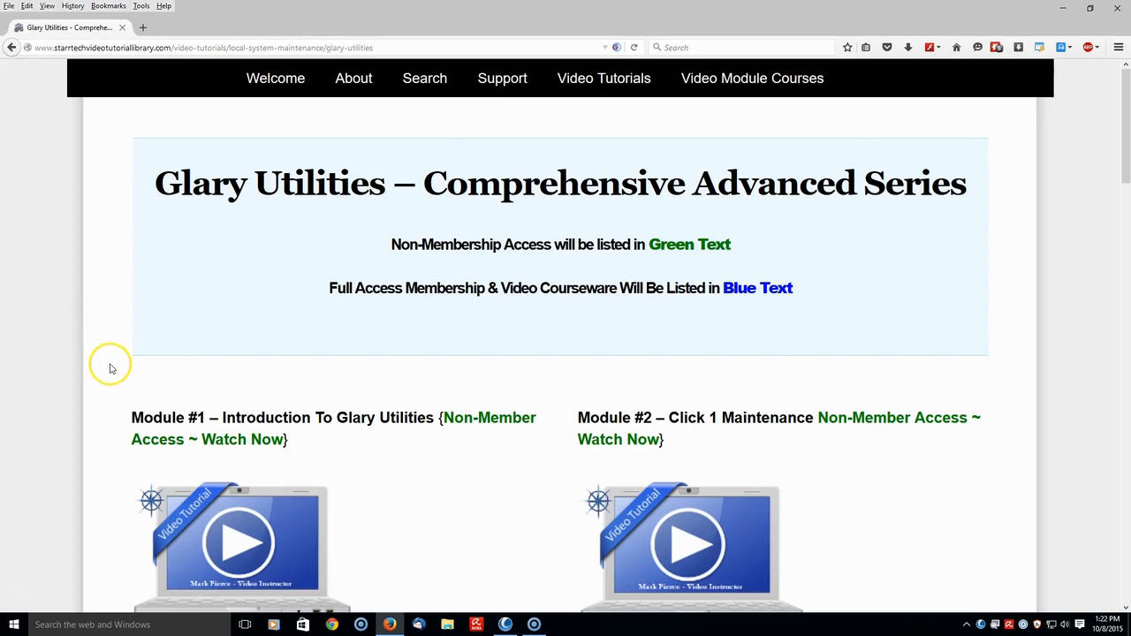
scroll(down, 3)
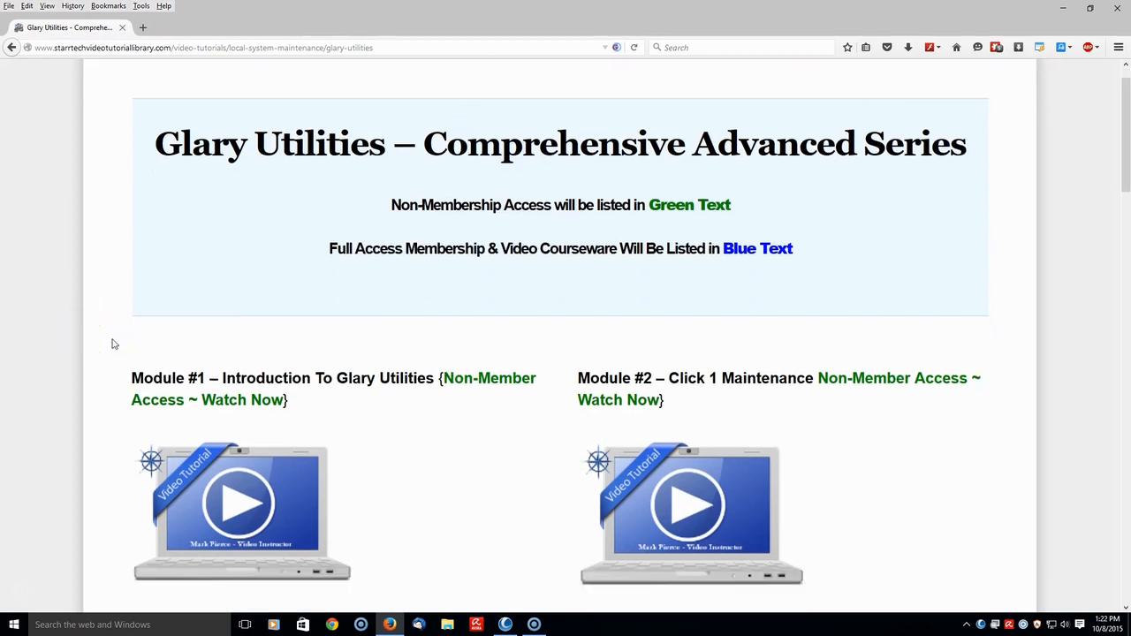
scroll(down, 3)
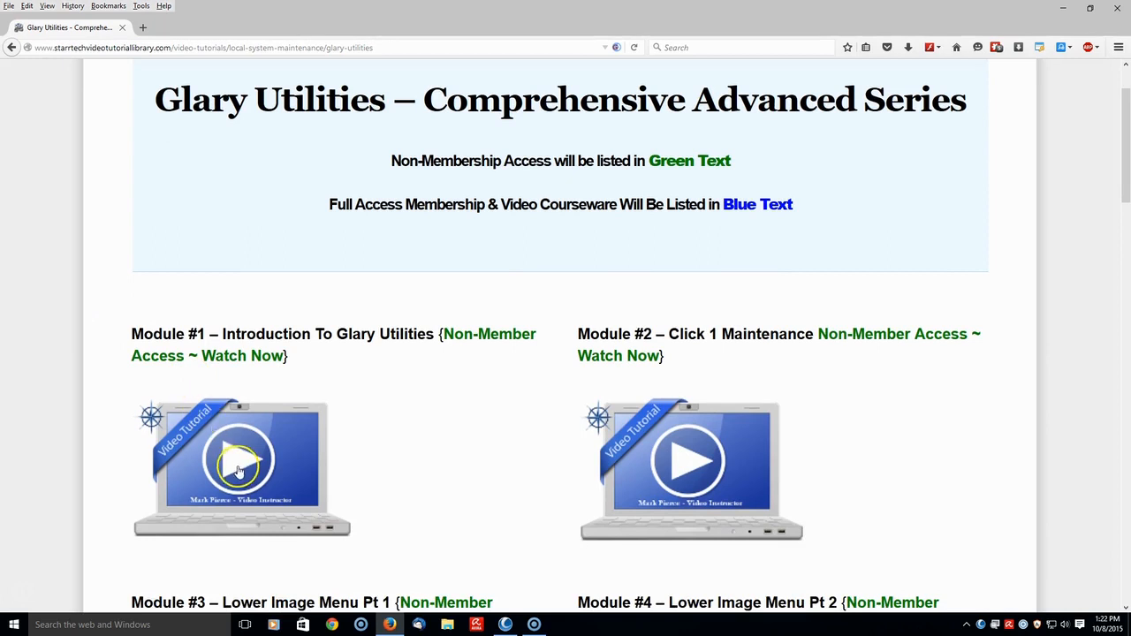
mouse_move(434, 339)
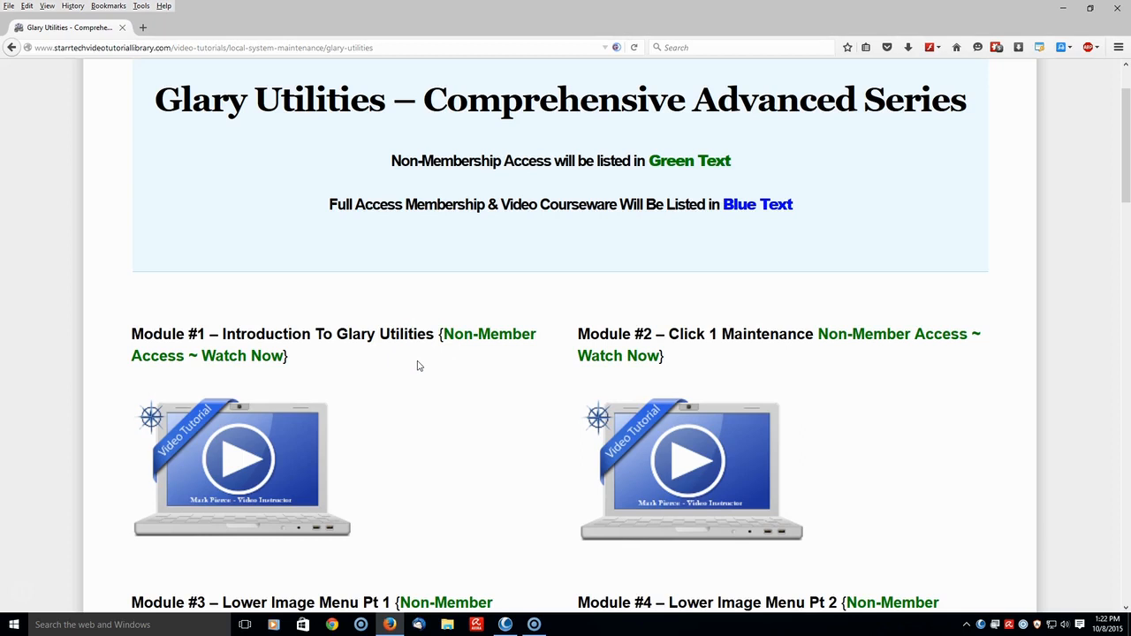
mouse_move(405, 356)
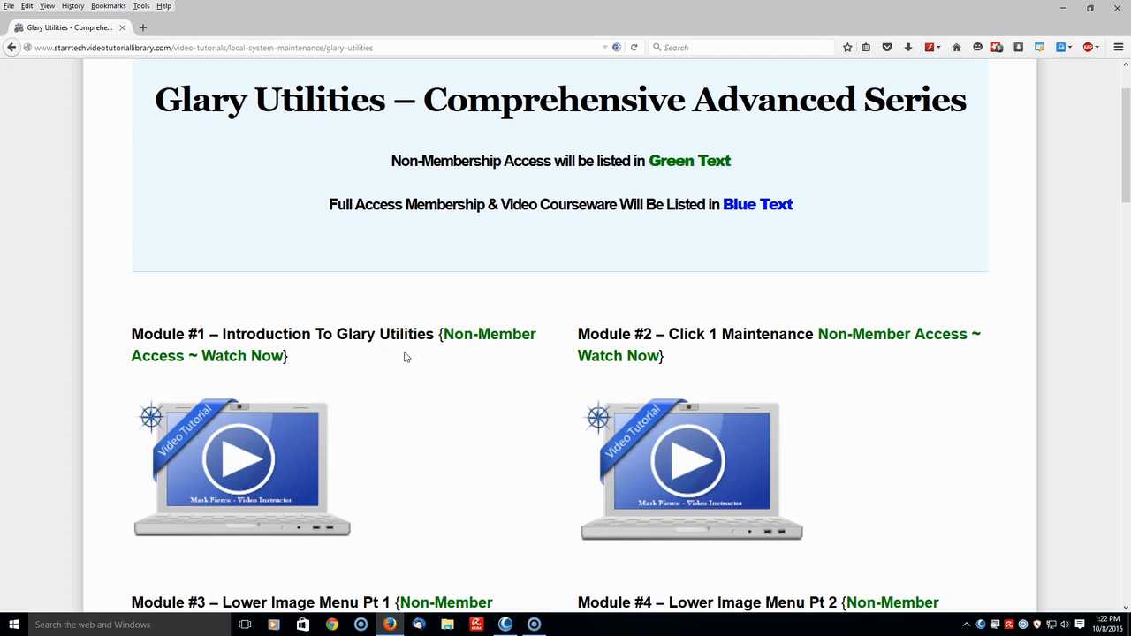
mouse_move(297, 364)
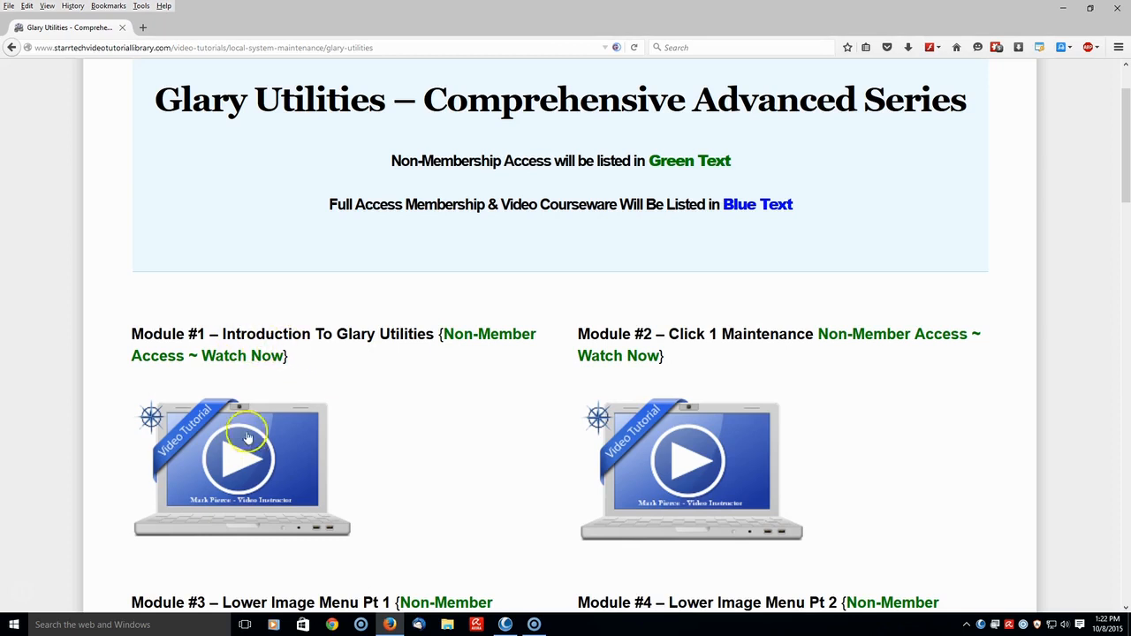
click(248, 438)
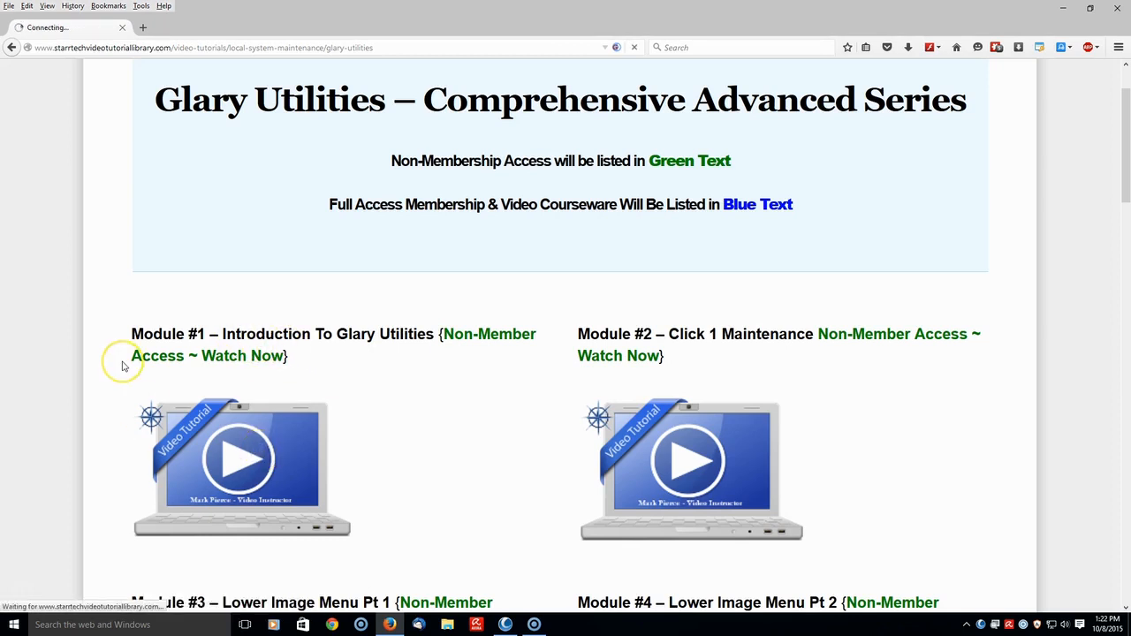
click(241, 356)
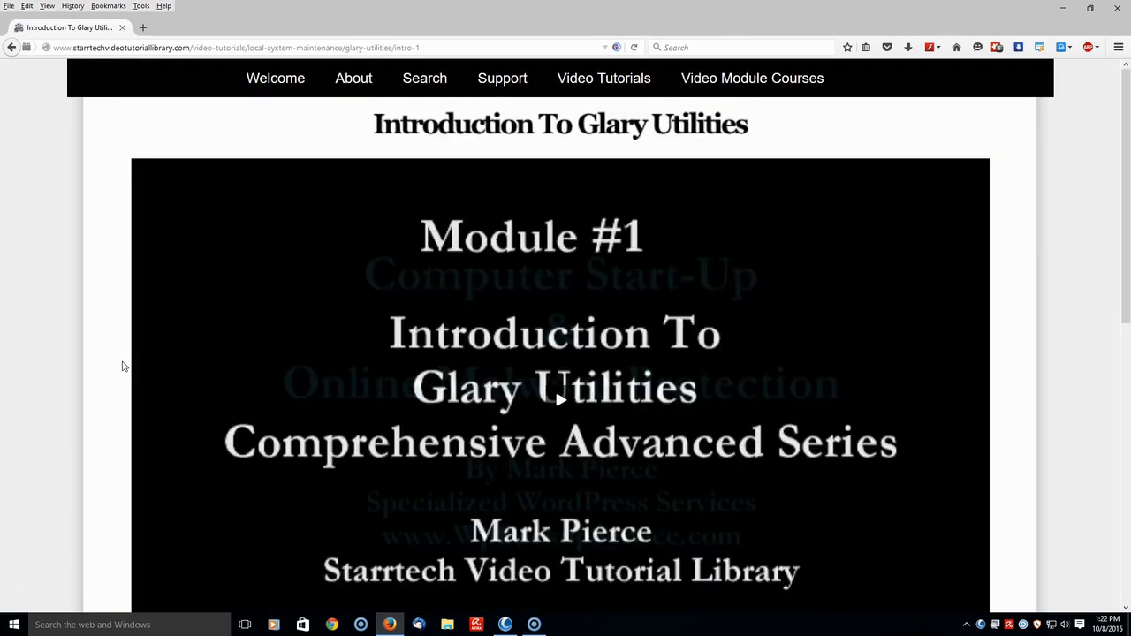
click(12, 48)
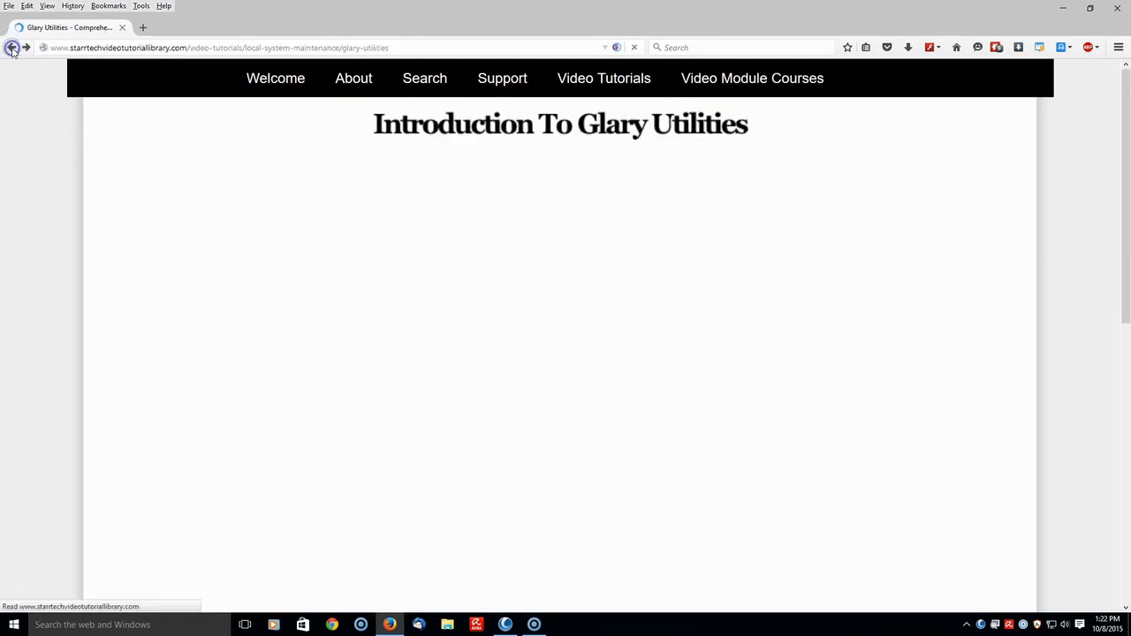
click(12, 47)
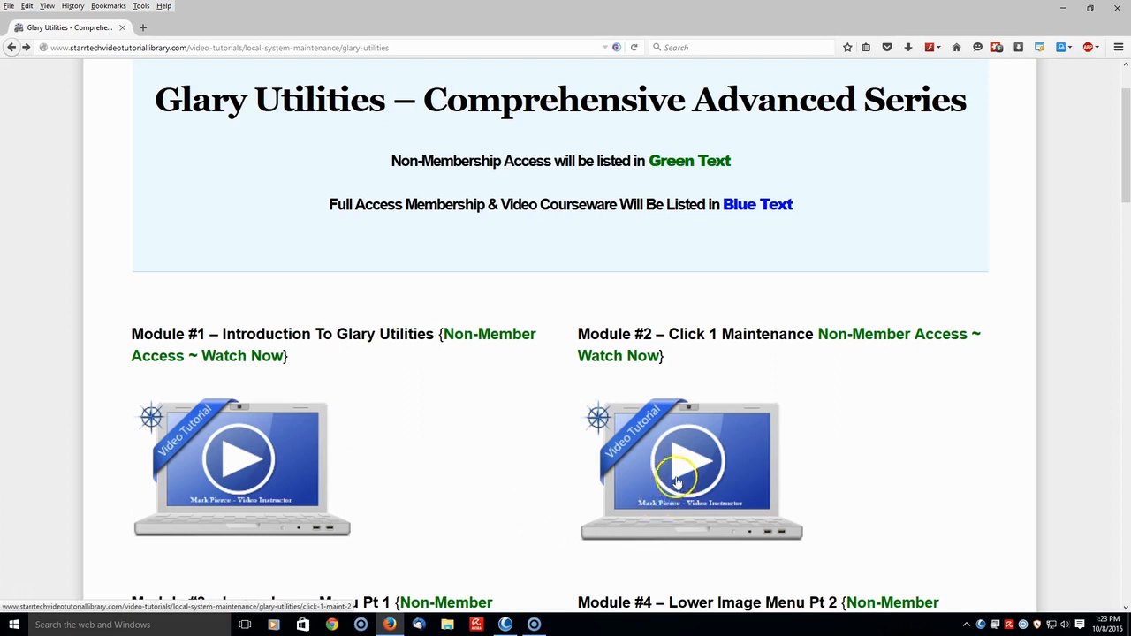
scroll(up, 3)
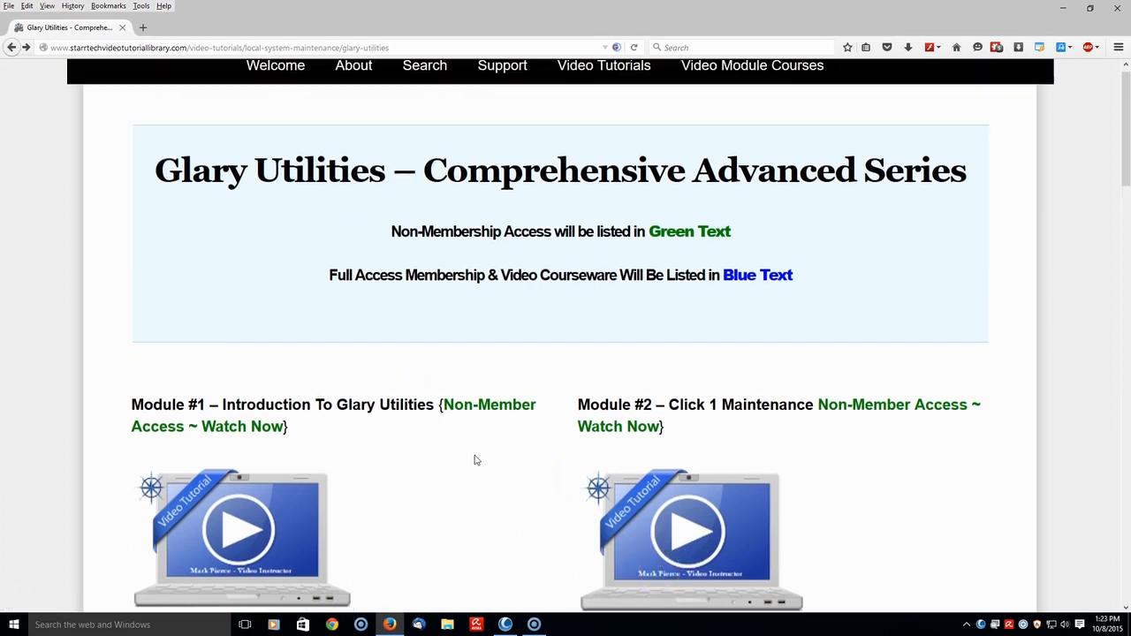